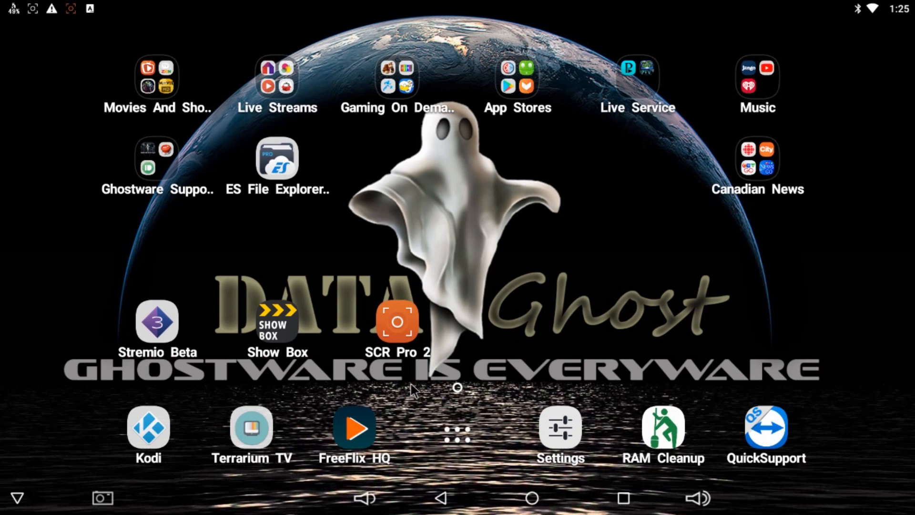
{"action": "mouse_move", "coordinate": [65, 8]}
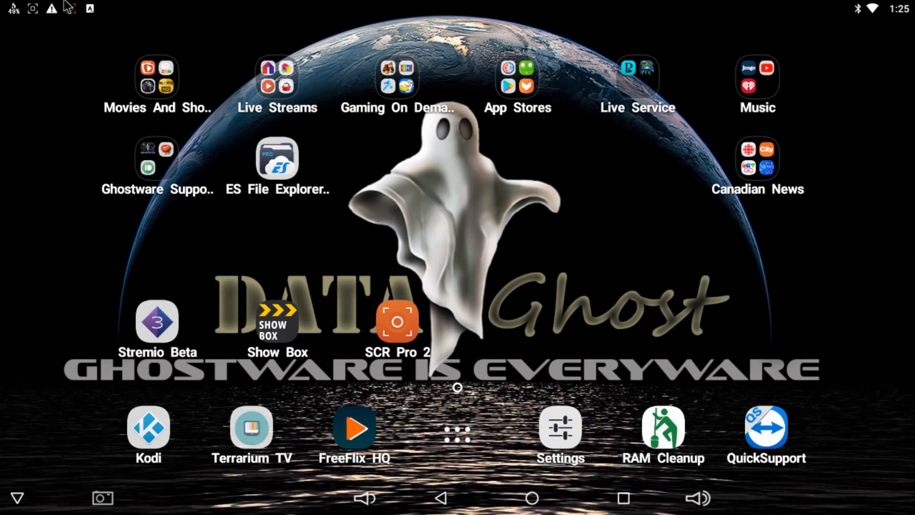
{"action": "mouse_move", "coordinate": [75, 8]}
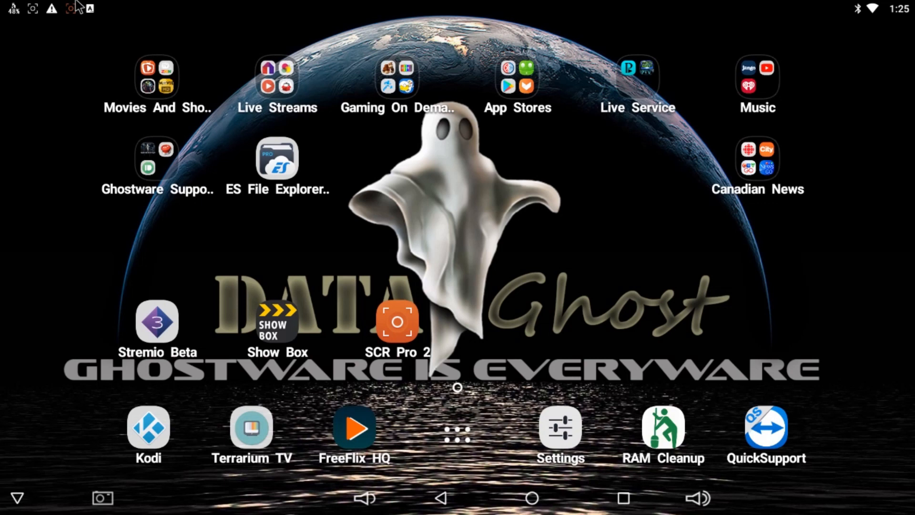
{"action": "mouse_move", "coordinate": [67, 35]}
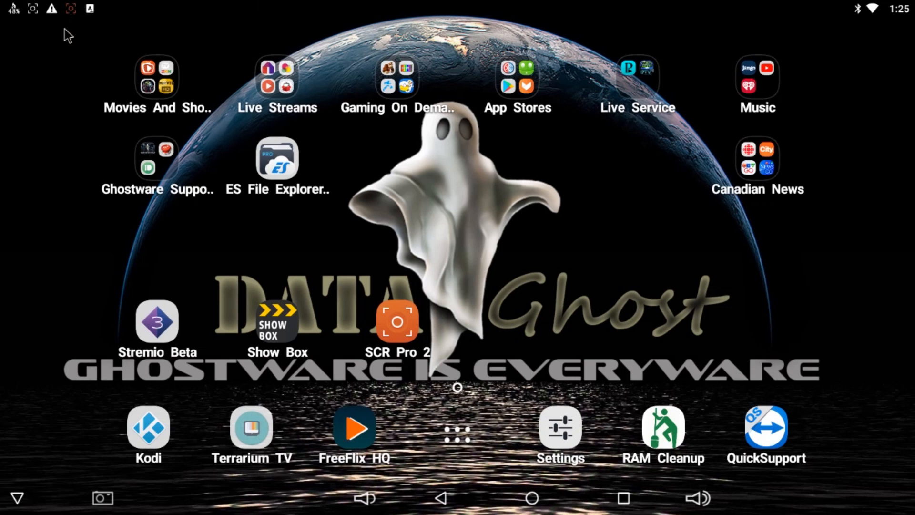
{"action": "mouse_move", "coordinate": [73, 9]}
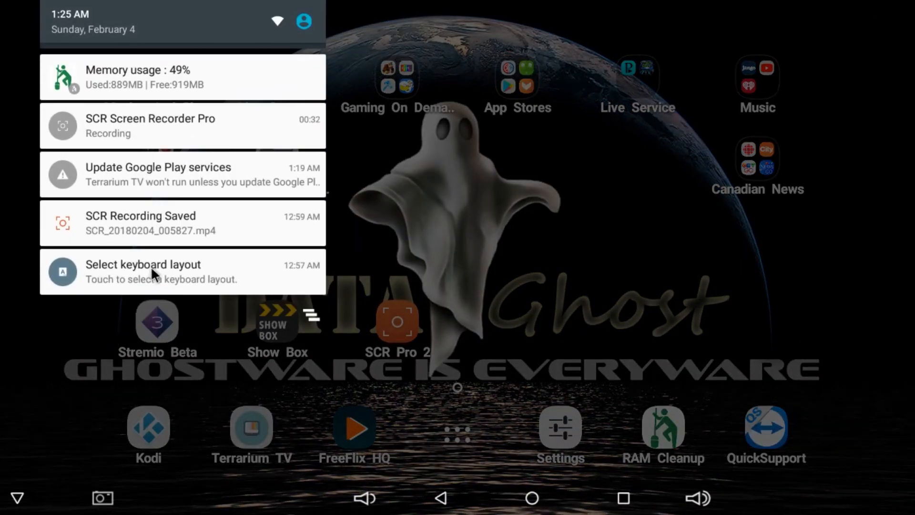
{"action": "mouse_move", "coordinate": [248, 327]}
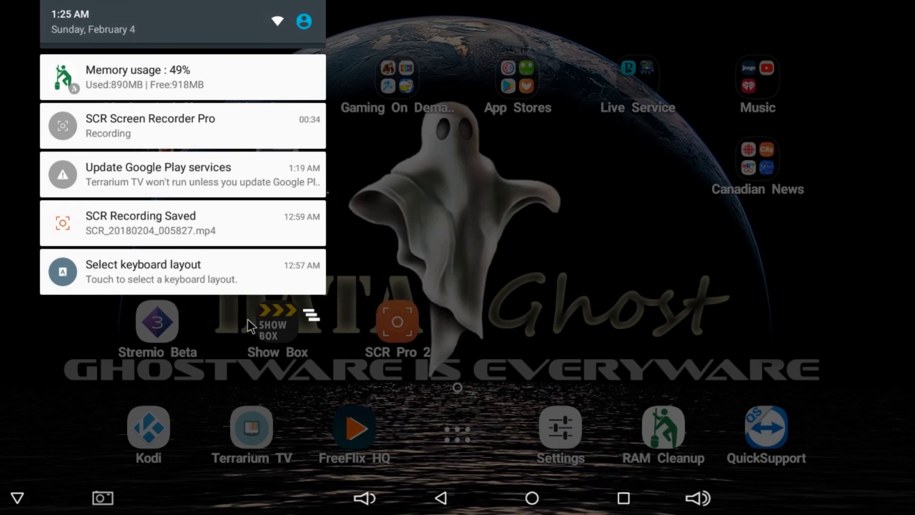
{"action": "mouse_move", "coordinate": [318, 322]}
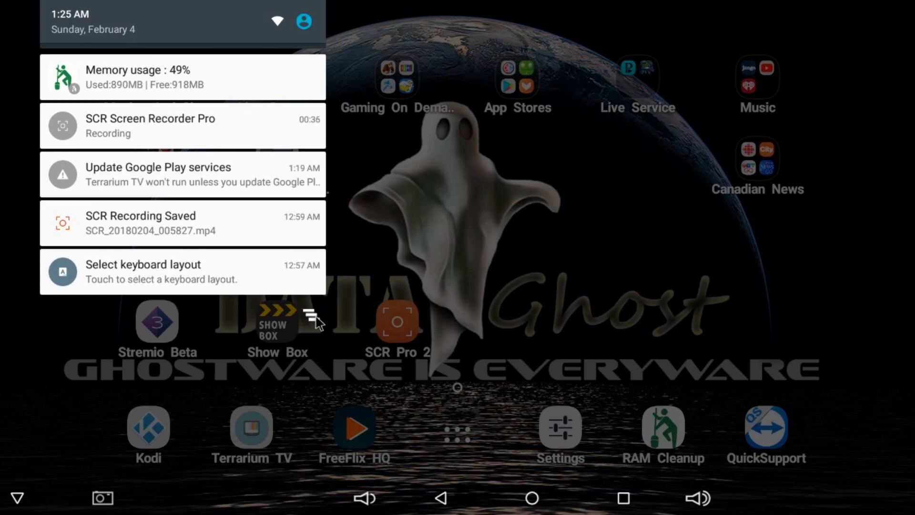
{"action": "mouse_move", "coordinate": [244, 312]}
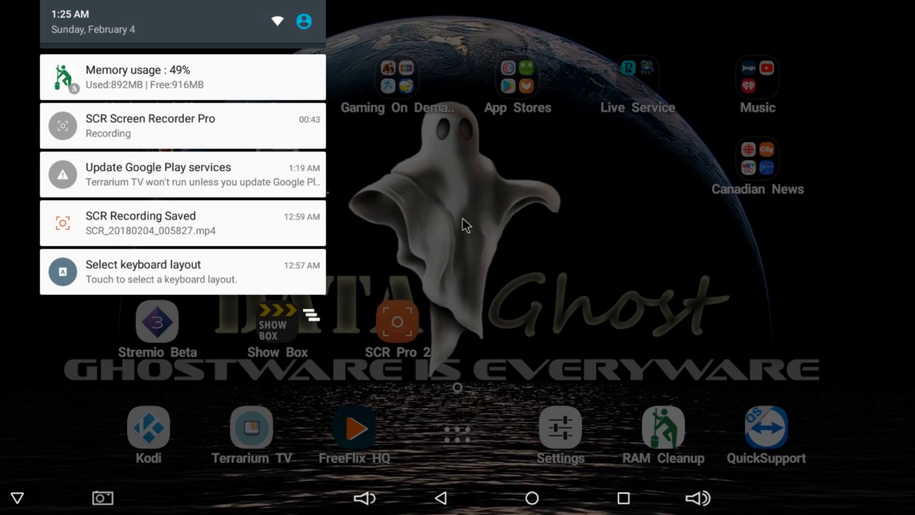
{"action": "mouse_move", "coordinate": [294, 312]}
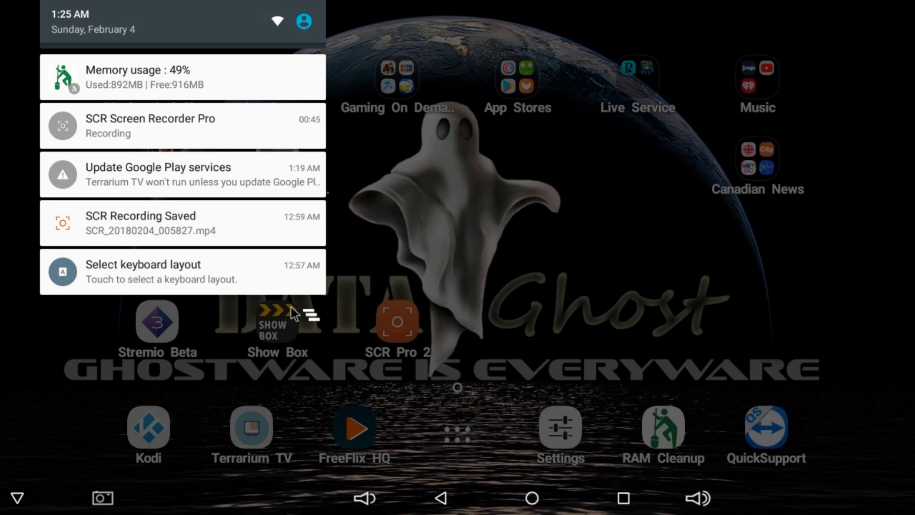
{"action": "mouse_move", "coordinate": [79, 132]}
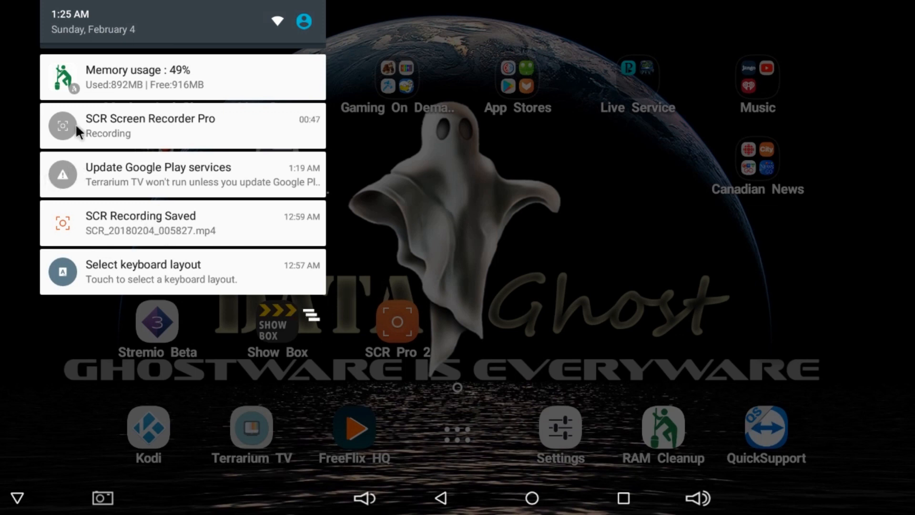
{"action": "mouse_move", "coordinate": [44, 174]}
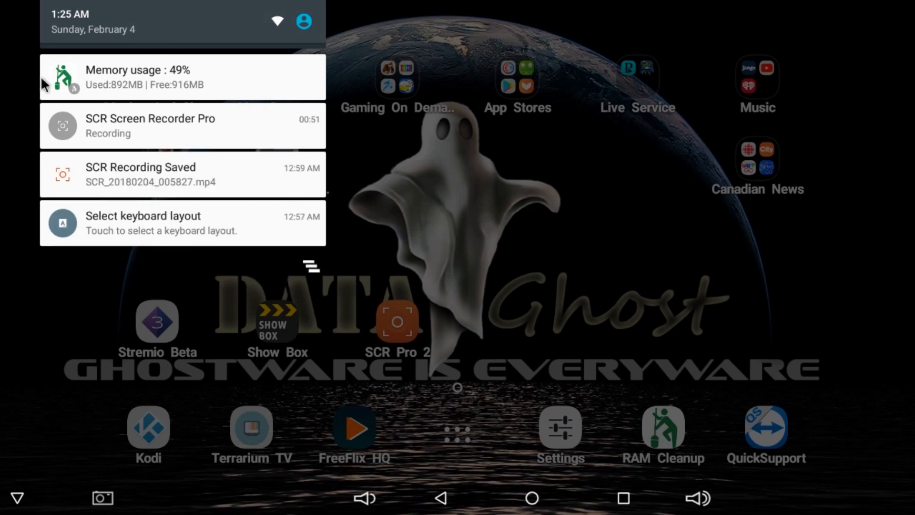
{"action": "mouse_move", "coordinate": [62, 222]}
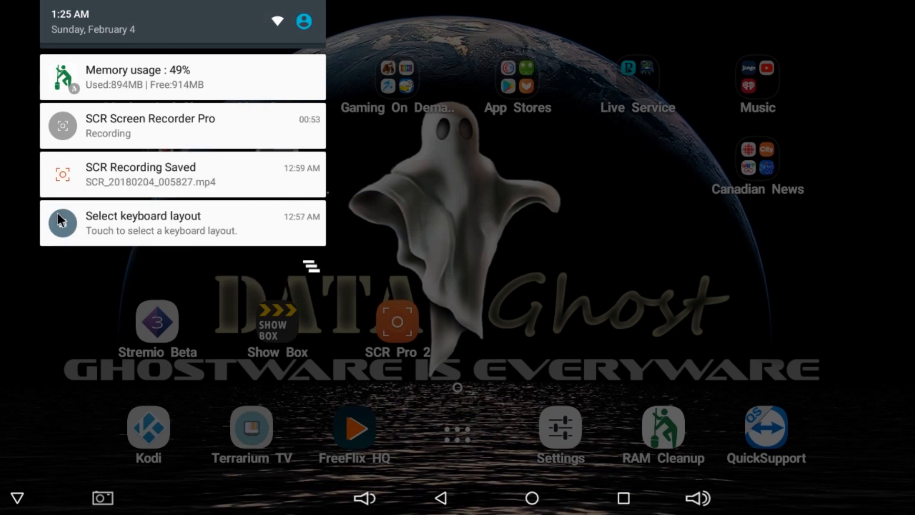